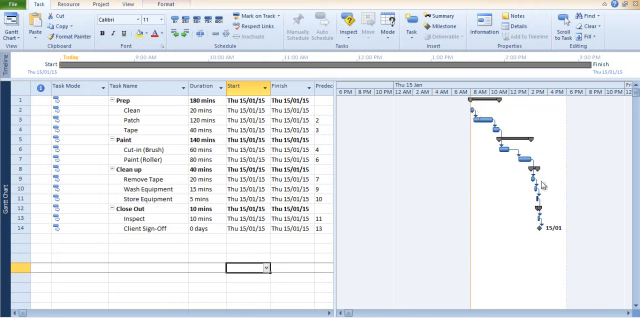
pyautogui.moveTo(578, 248)
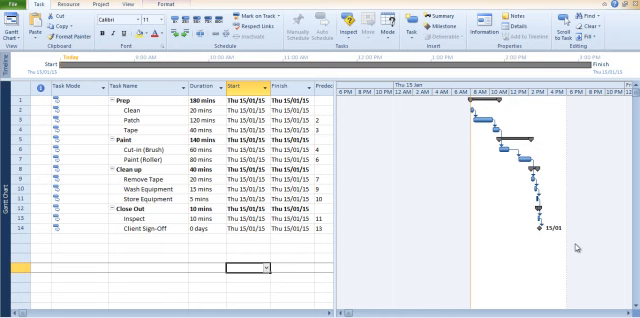